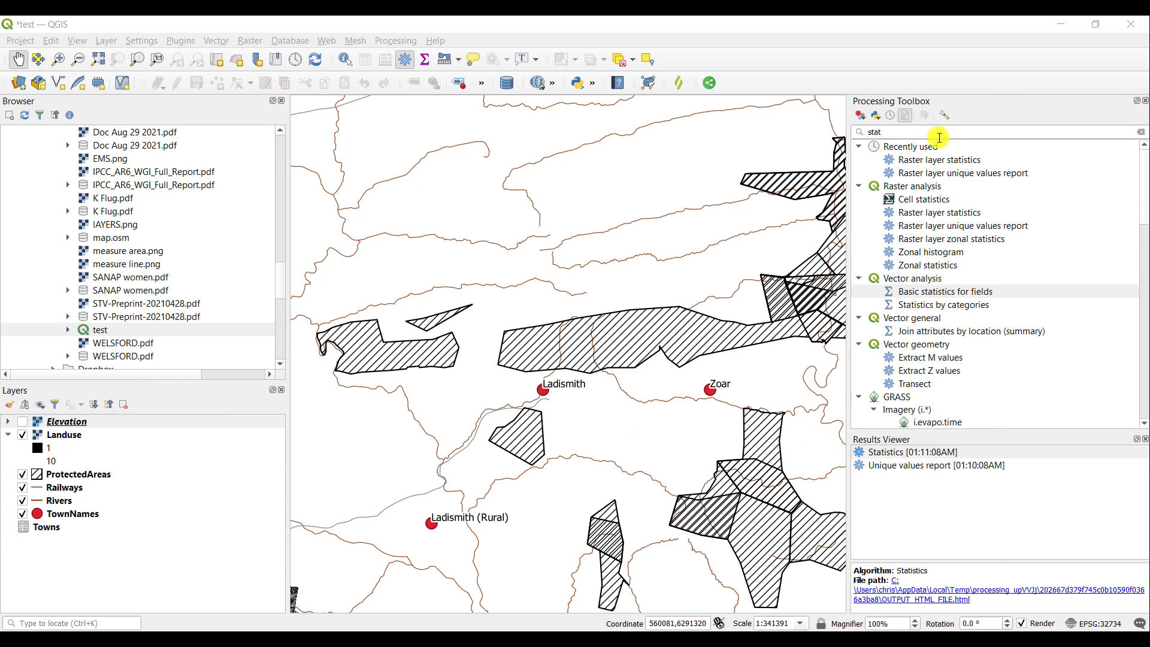
# Select Basic statistics for fields under Vector analysis in the Processing Toolbox.
pyautogui.click(946, 291)
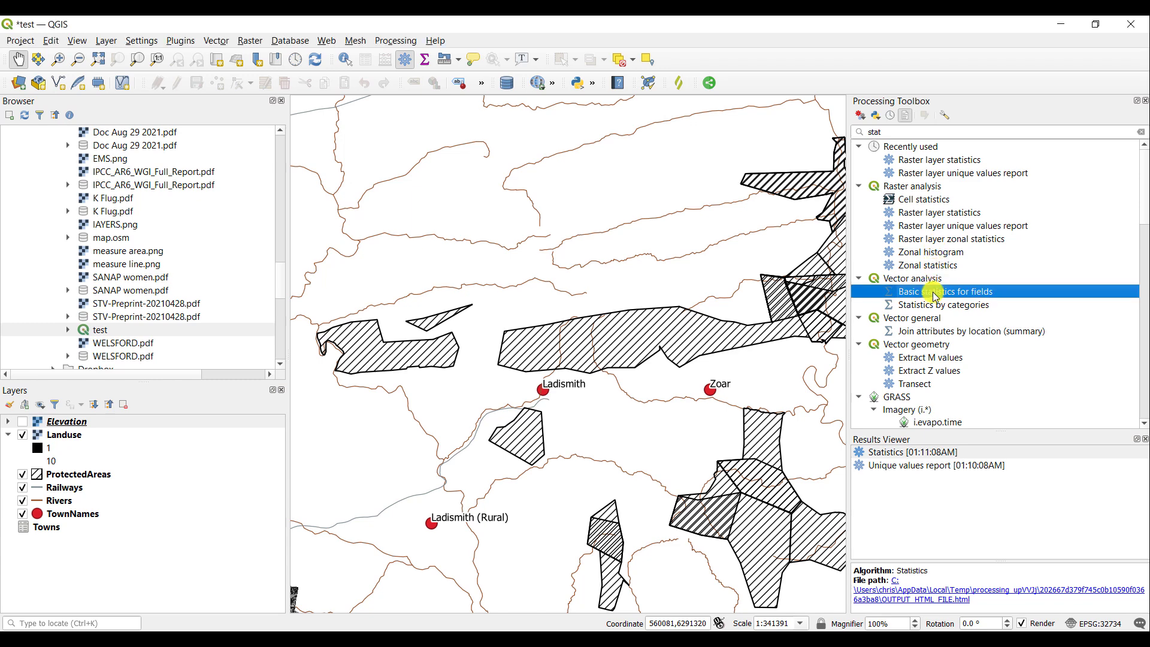
# Start Basic Statistics for Fields with ProtectedAreas as the input layer.
pyautogui.doubleClick(947, 291)
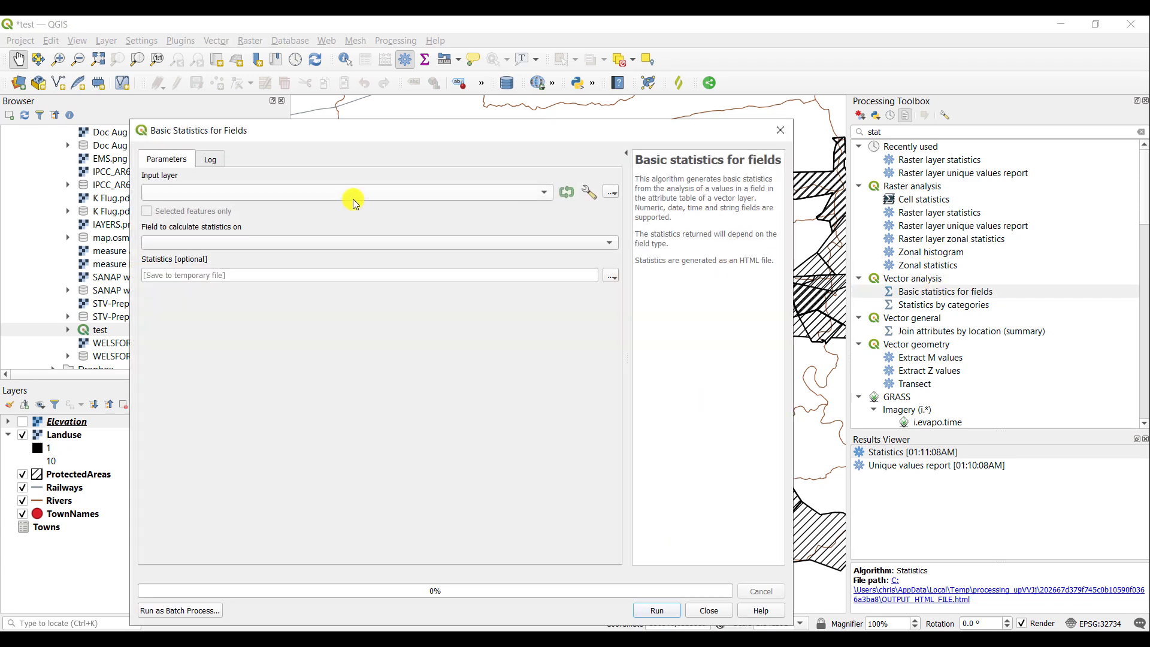
pyautogui.click(539, 192)
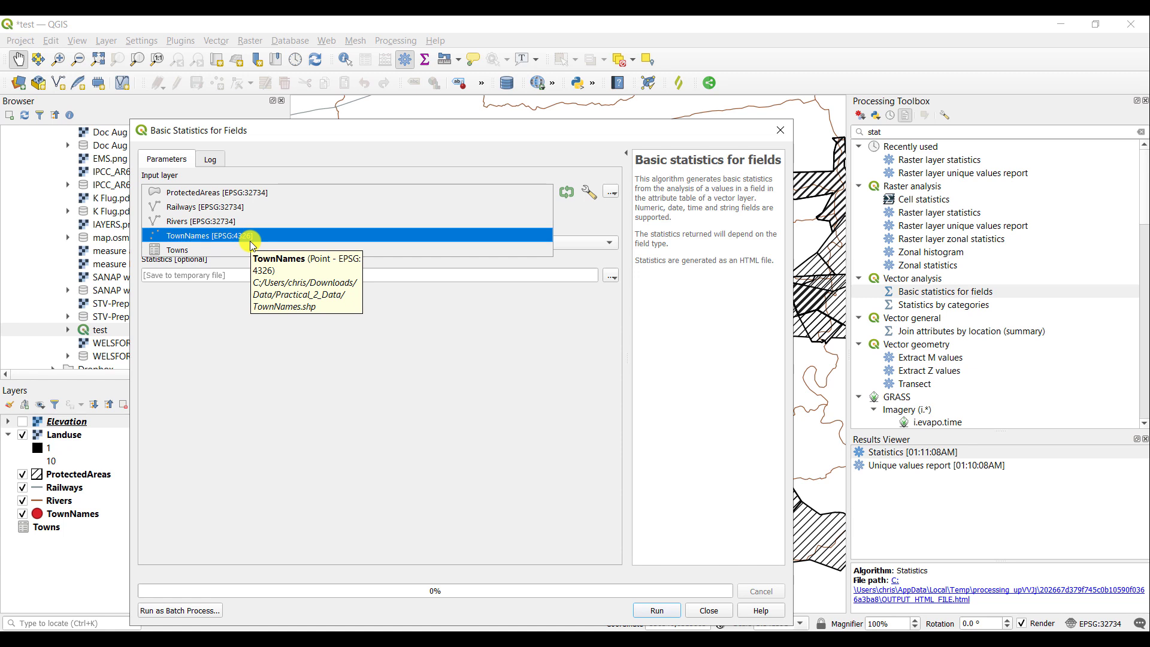
pyautogui.click(231, 207)
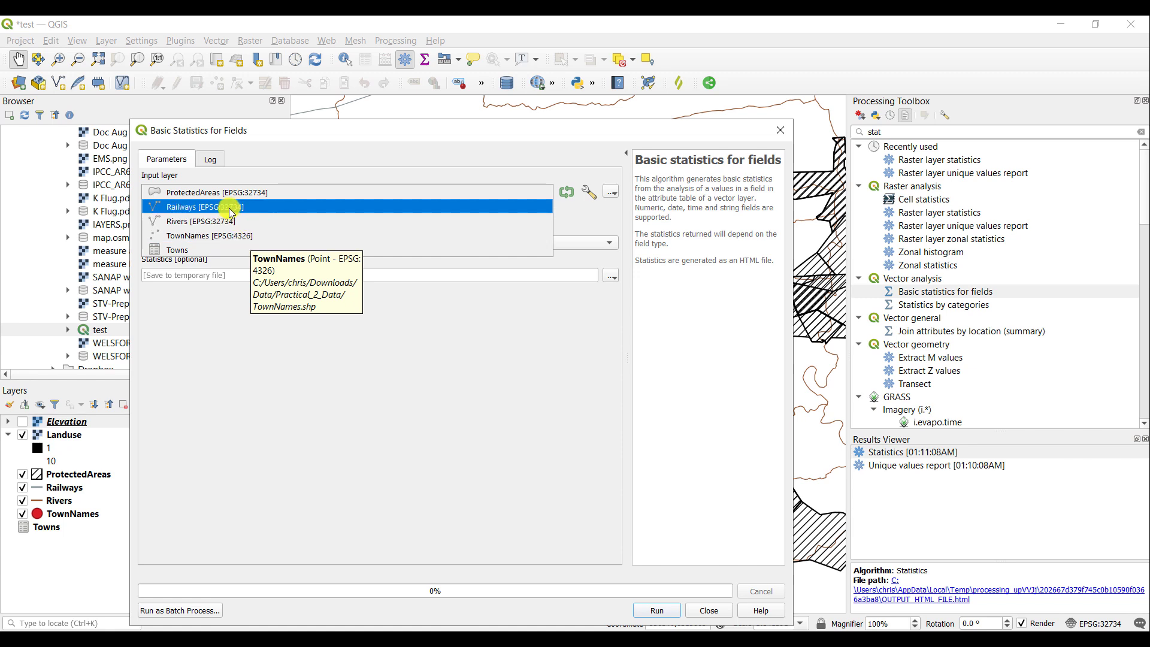
pyautogui.click(213, 191)
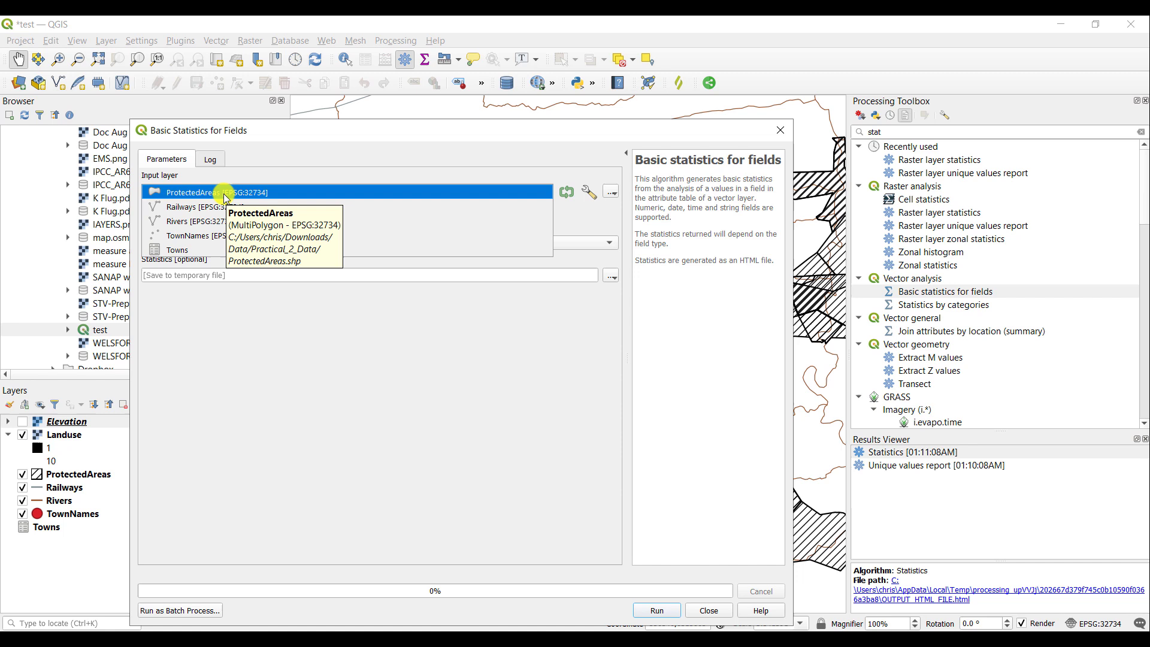
pyautogui.click(216, 192)
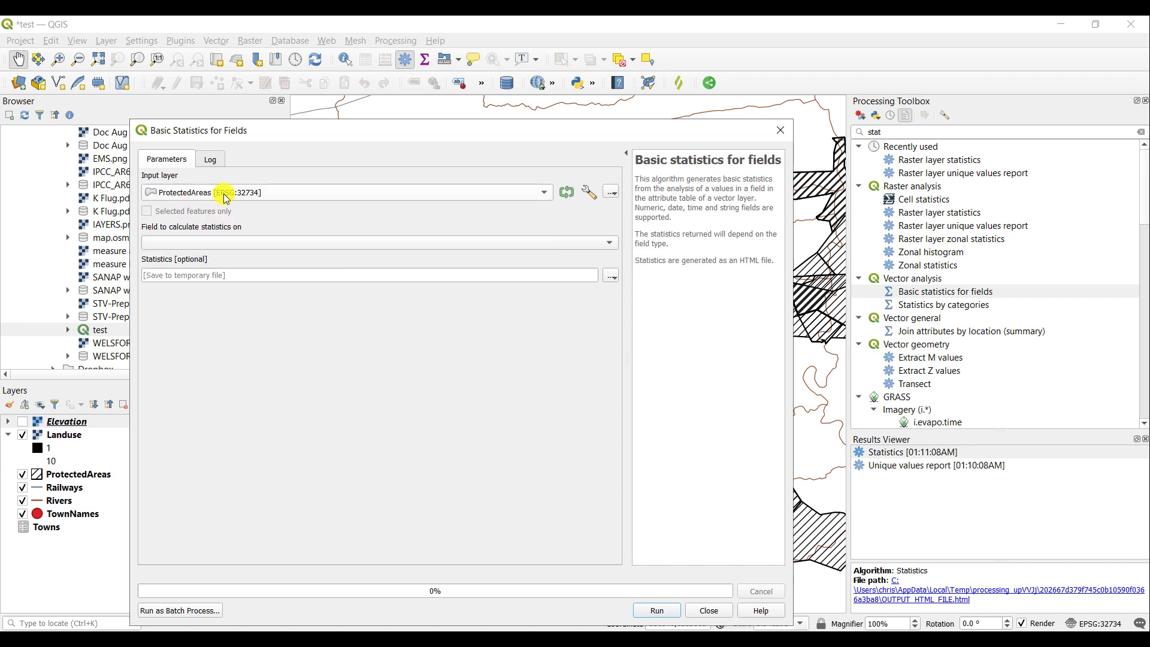
# Choose GIS_AREA as the field to analyse and review the statistics output save options.
pyautogui.click(608, 242)
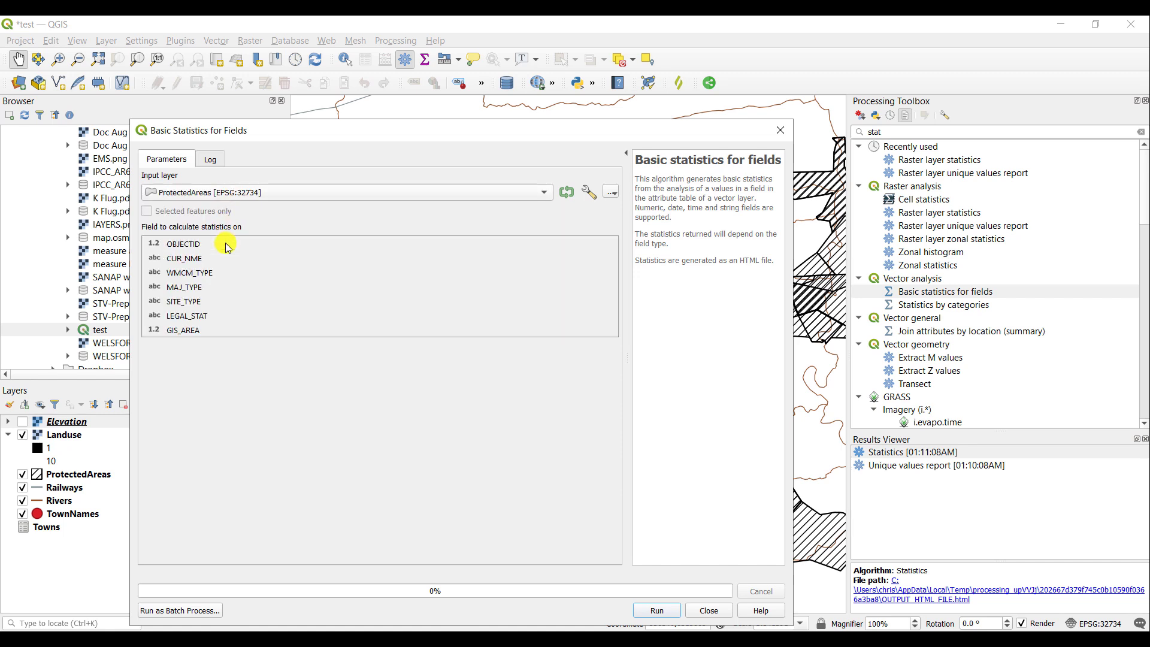
pyautogui.click(184, 259)
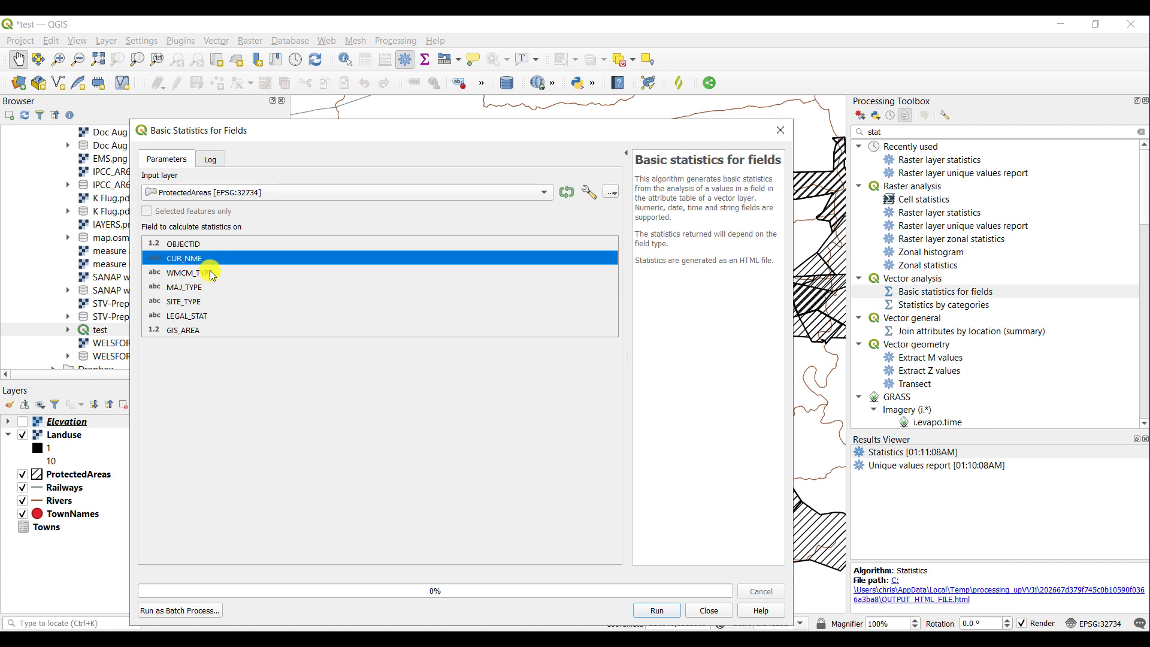
pyautogui.click(182, 329)
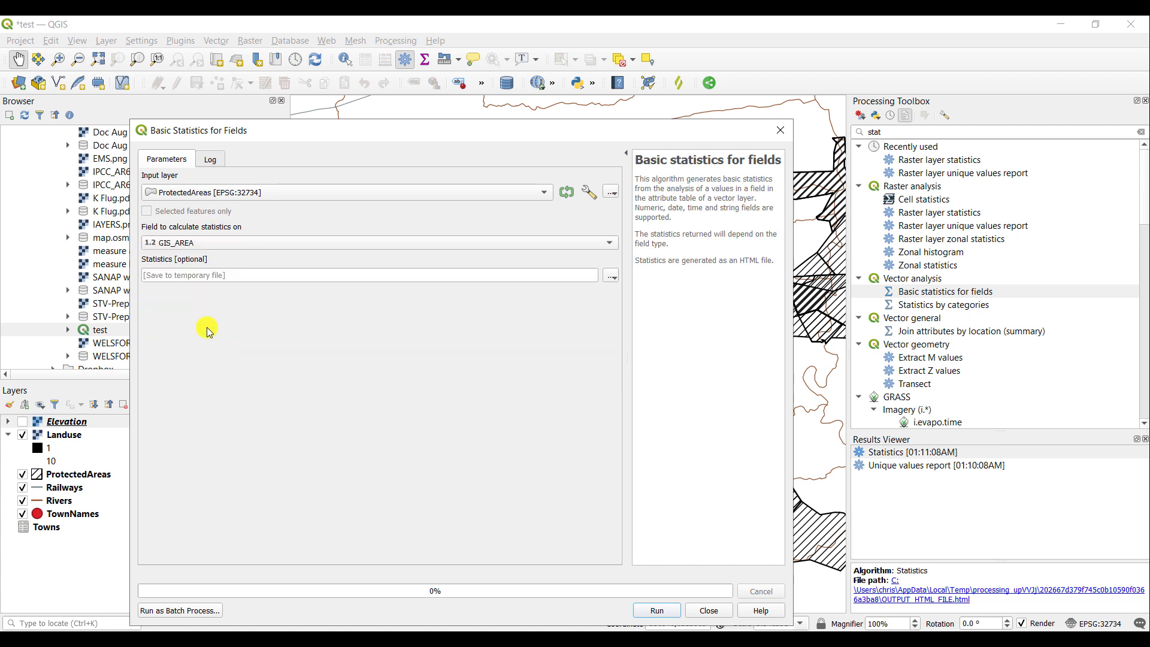
pyautogui.moveTo(611, 275)
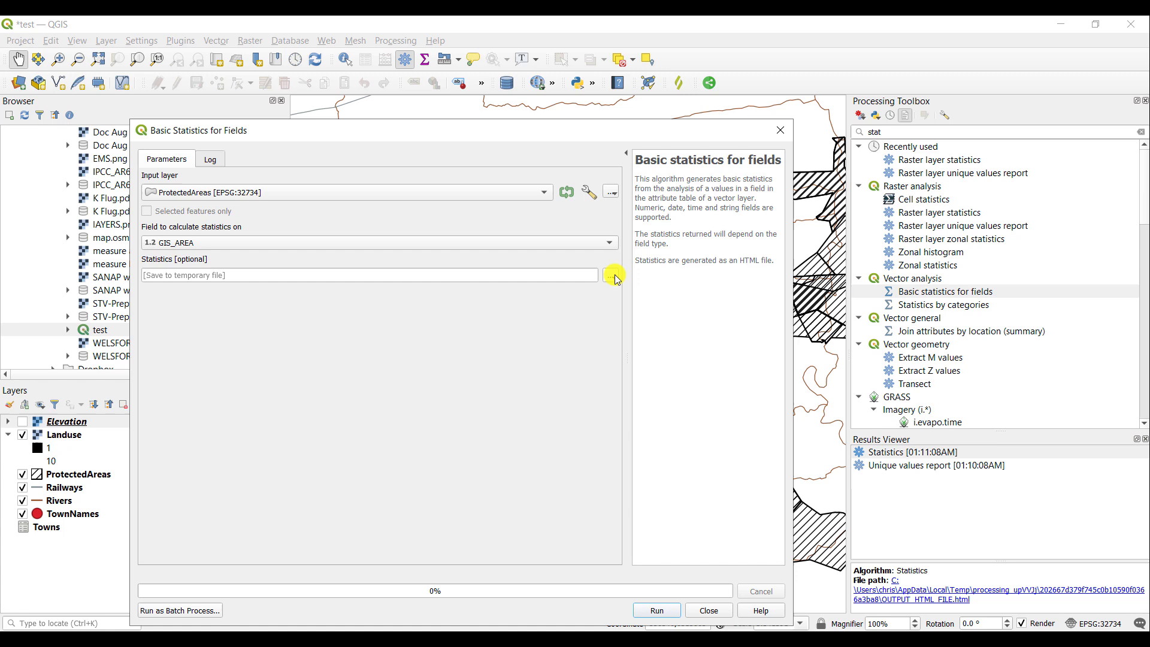
pyautogui.moveTo(361, 262)
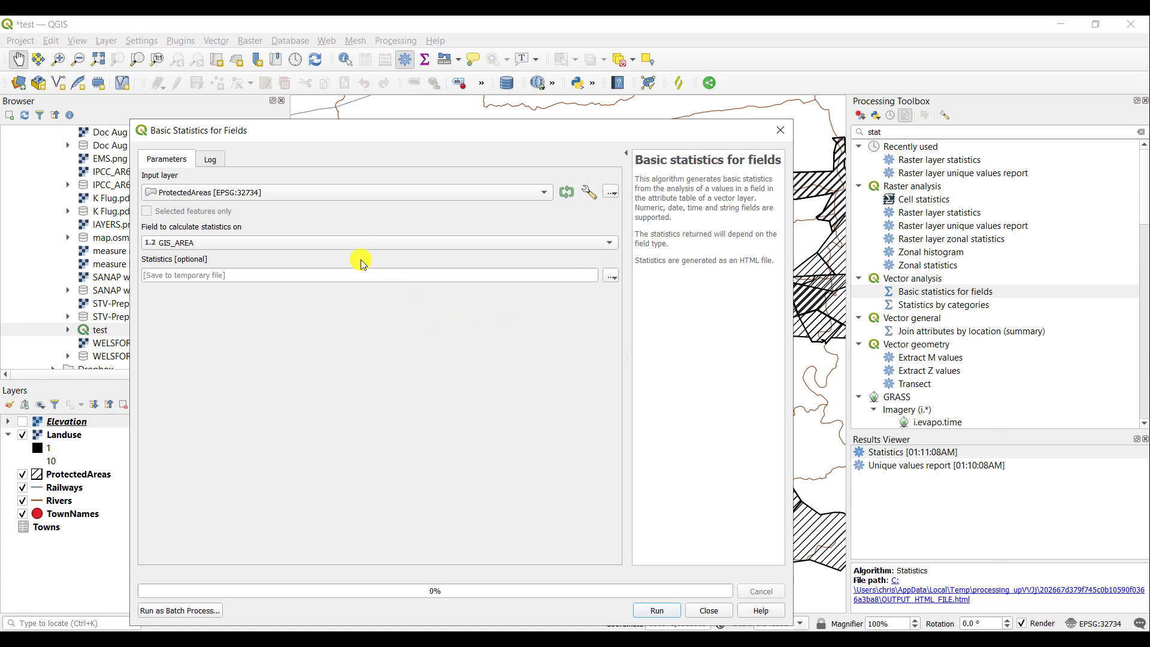
pyautogui.click(610, 275)
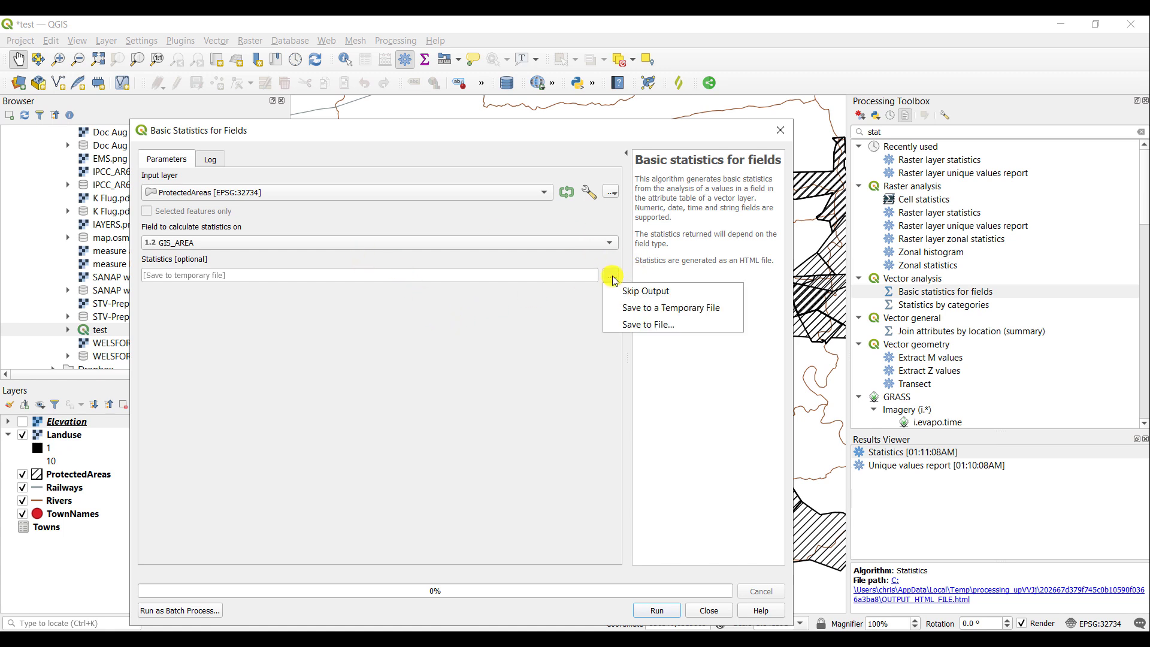
pyautogui.moveTo(543, 359)
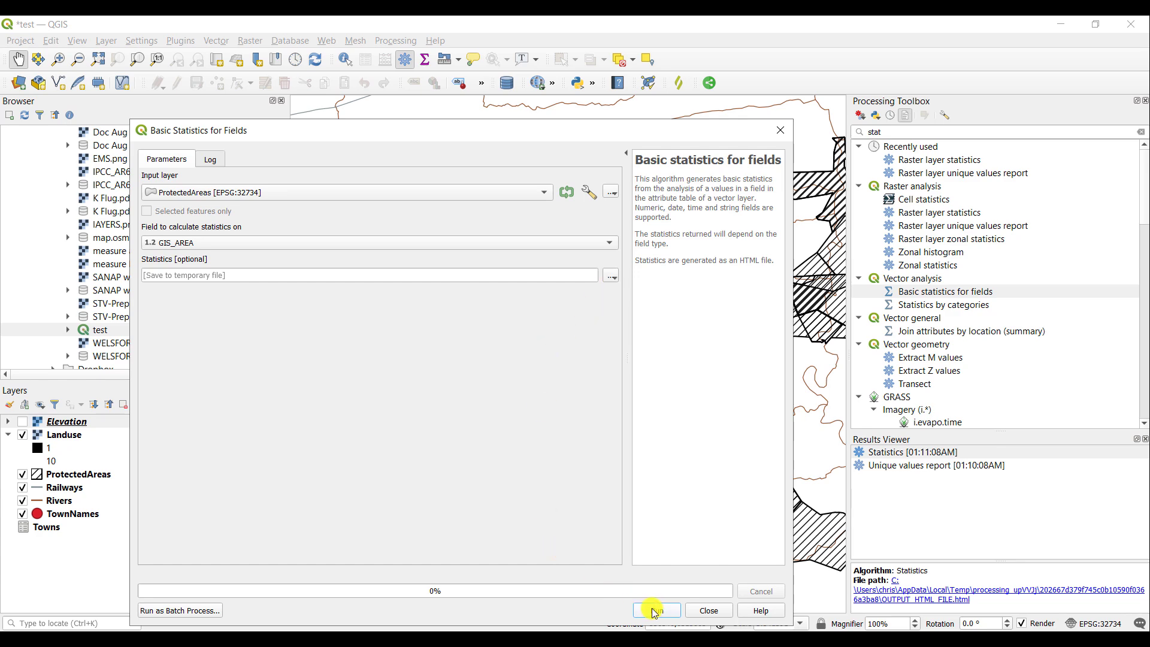
# Run the GIS_AREA statistics and review the log: 359 features, mean about 7909.86.
pyautogui.click(655, 610)
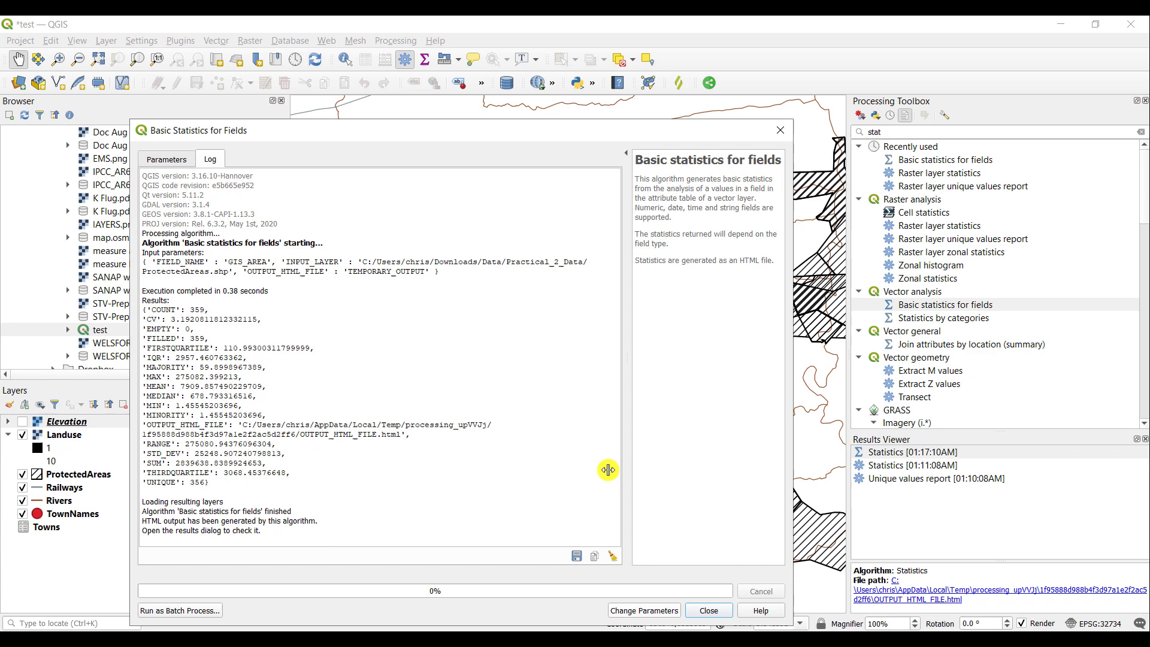
pyautogui.moveTo(371, 518)
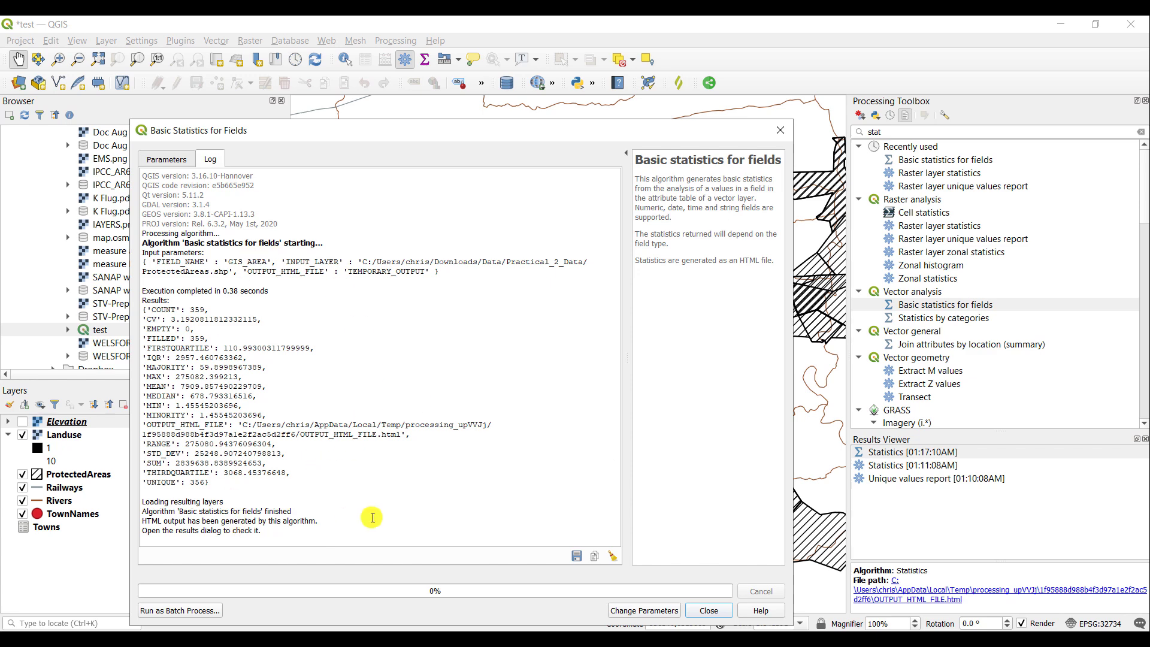
pyautogui.moveTo(396, 505)
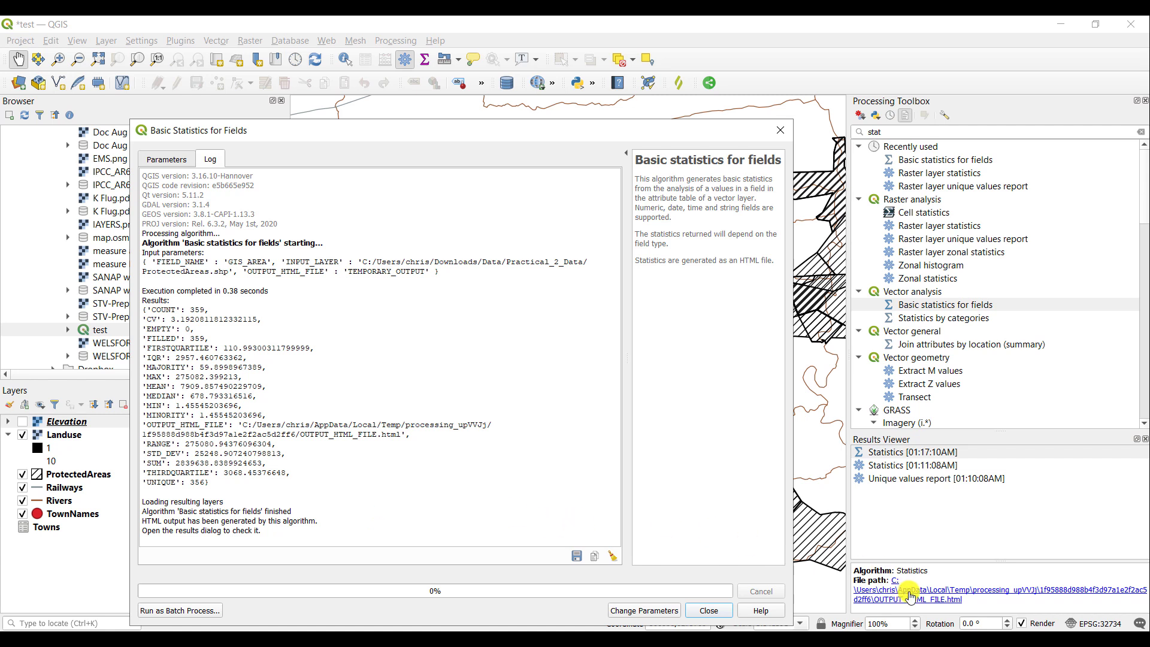
# View the GIS_AREA HTML report in Firefox: count 359, 356 unique values, mean 7909.857490229709.
pyautogui.click(910, 593)
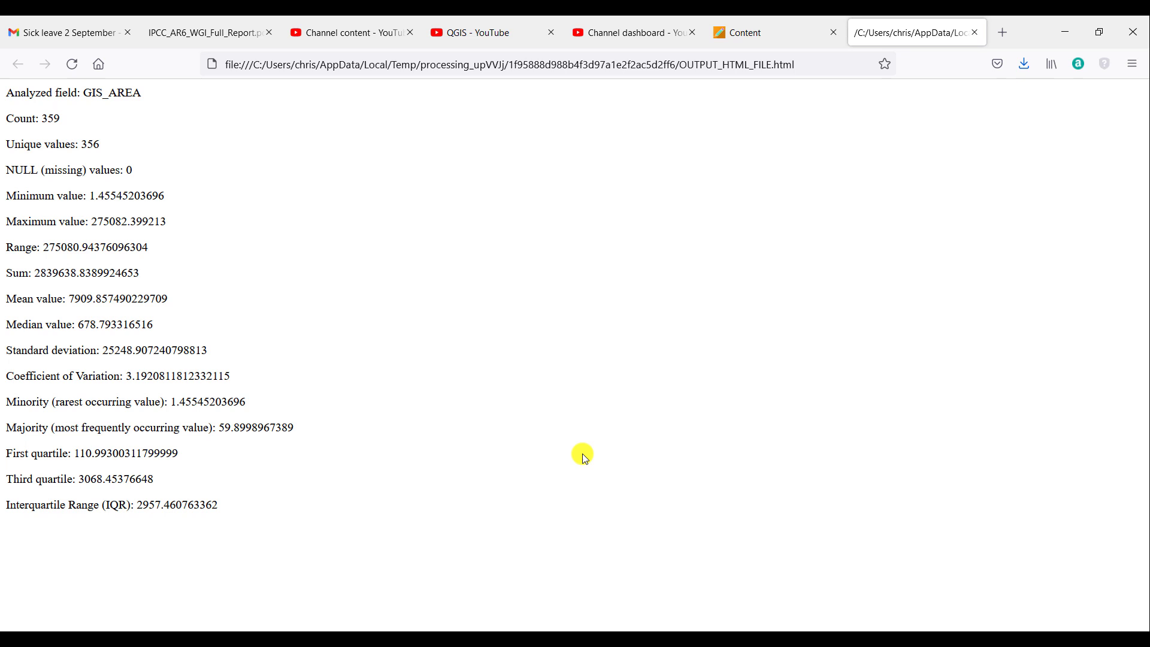
pyautogui.moveTo(279, 302)
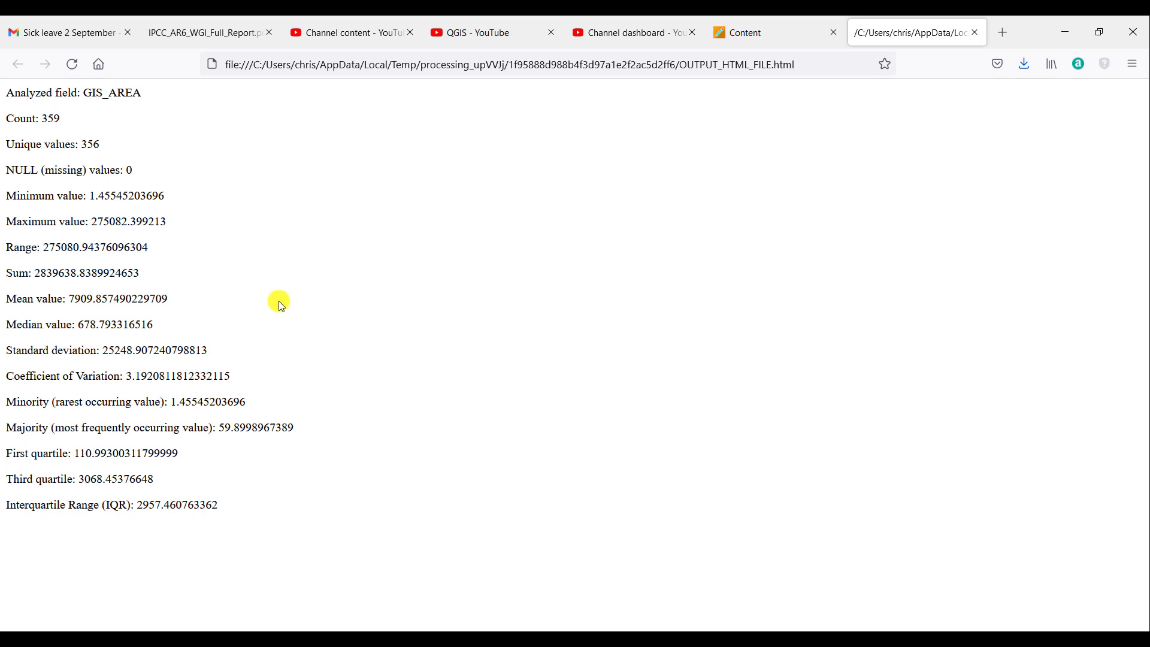
pyautogui.moveTo(159, 101)
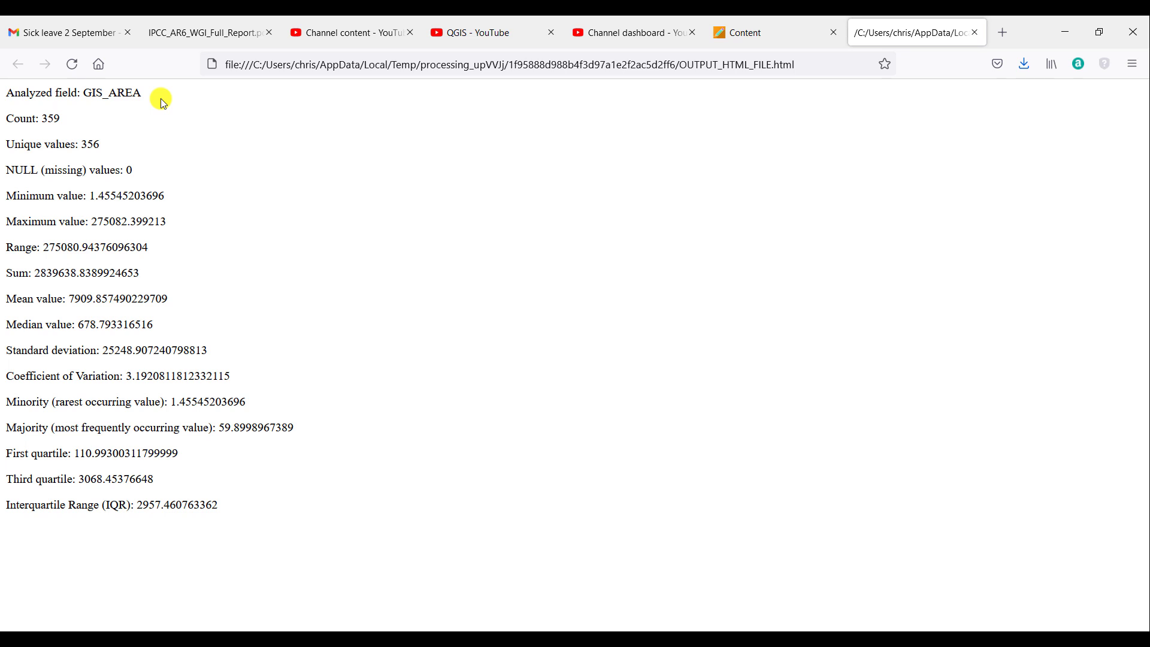
pyautogui.moveTo(65, 129)
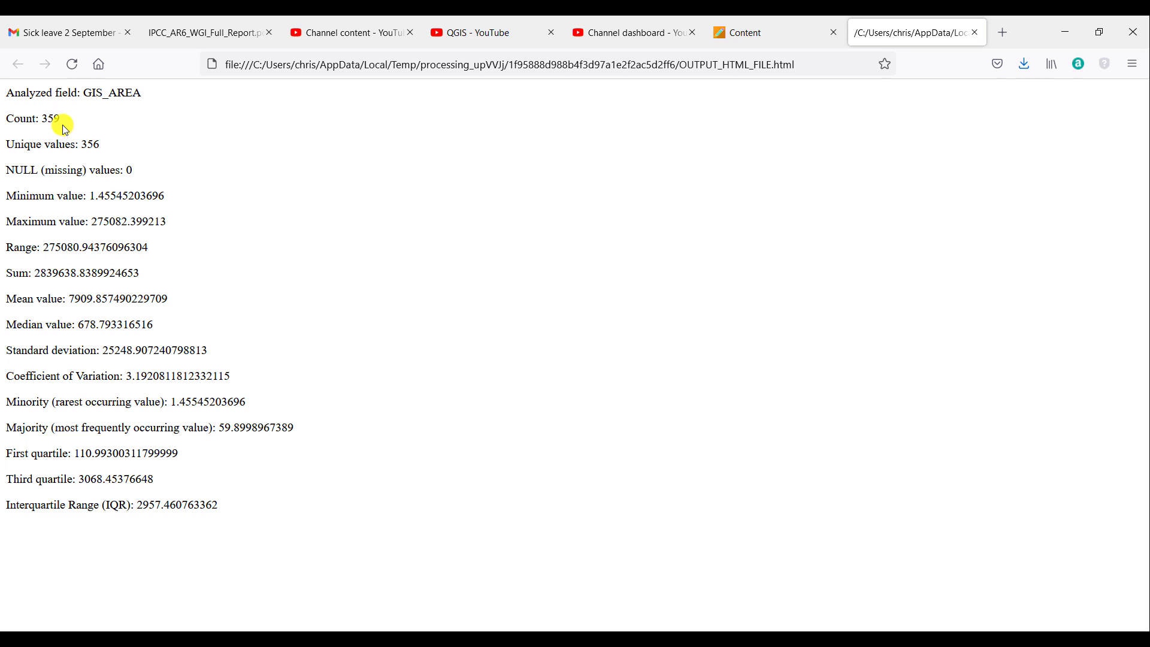
pyautogui.moveTo(133, 171)
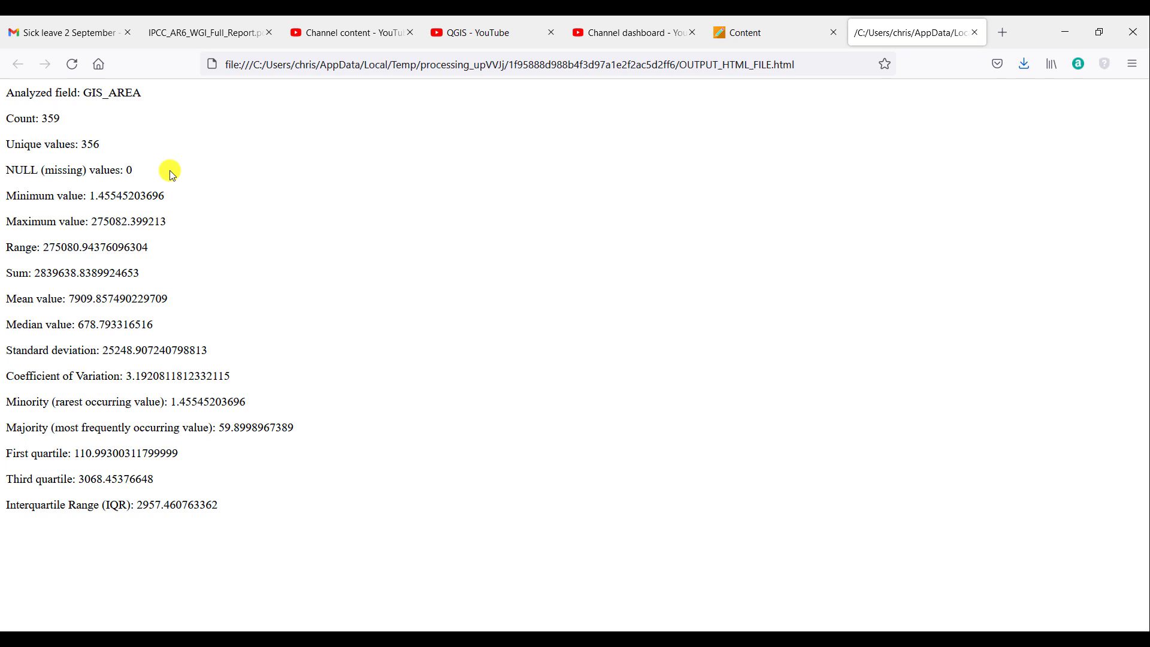
pyautogui.moveTo(132, 176)
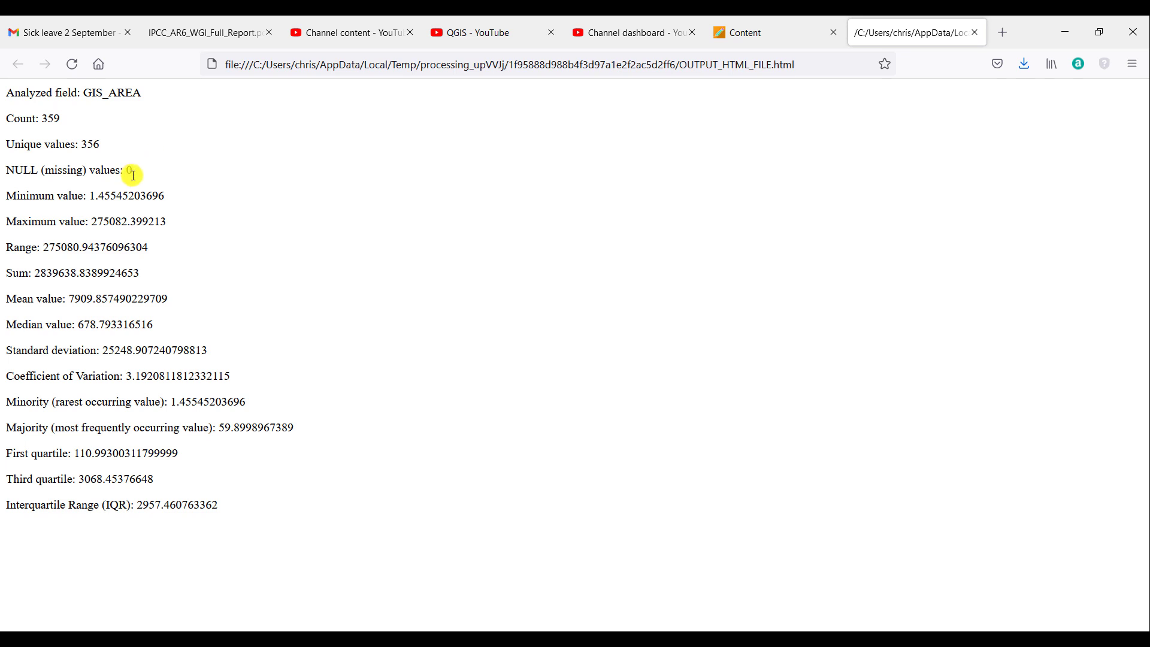
pyautogui.moveTo(168, 198)
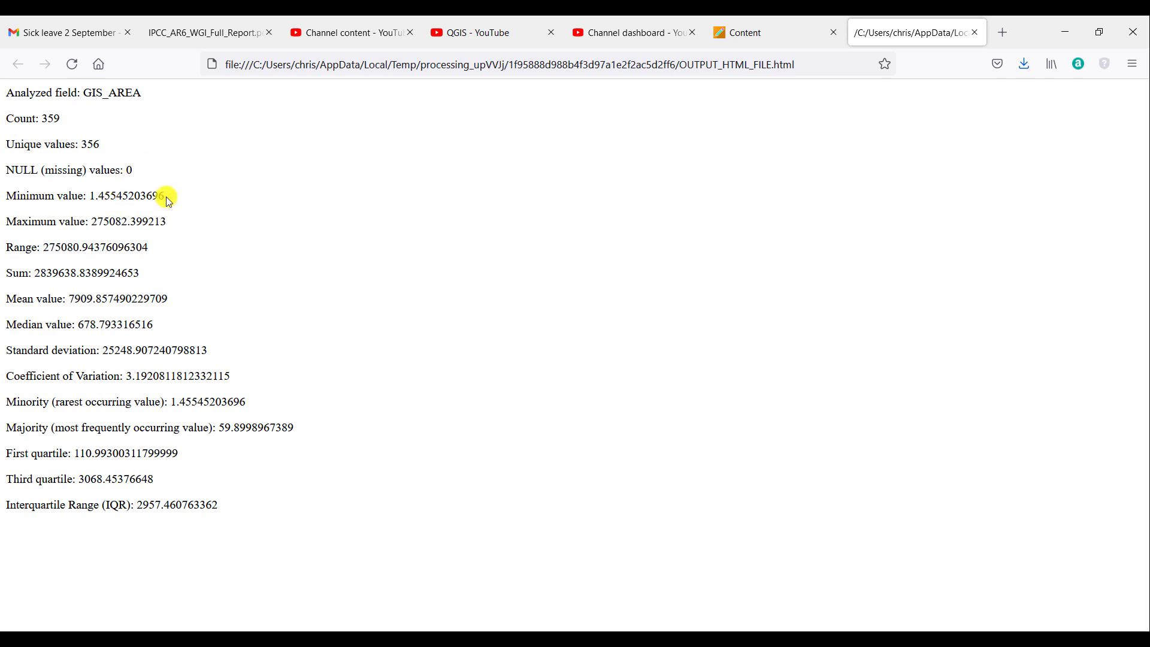
pyautogui.moveTo(155, 214)
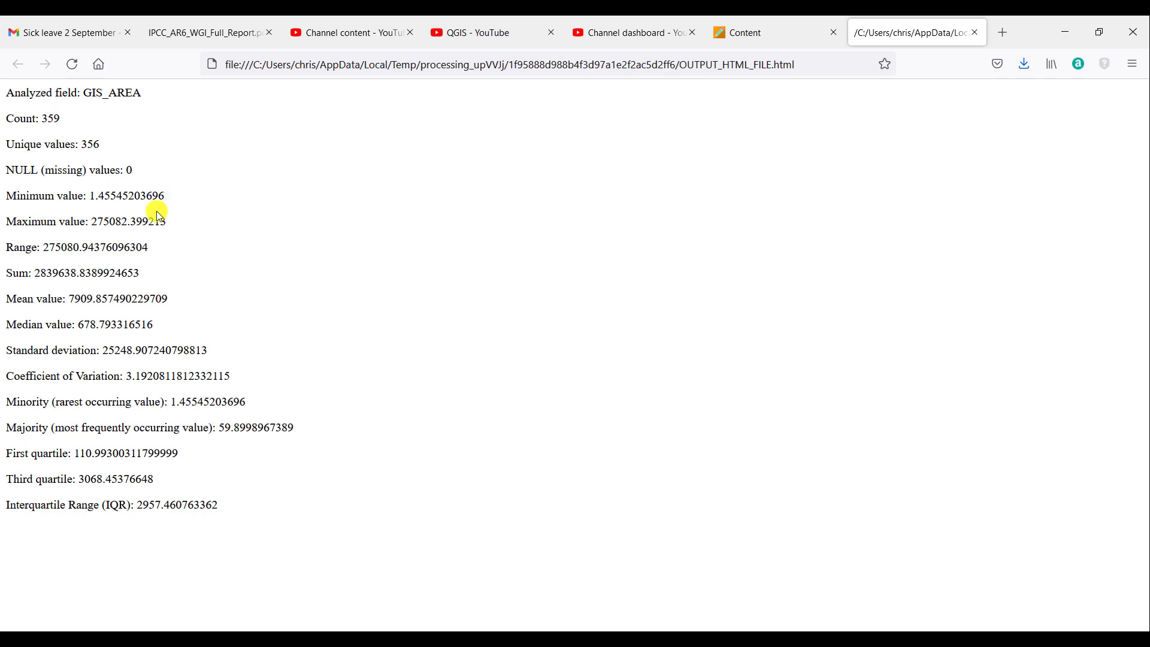
pyautogui.moveTo(172, 218)
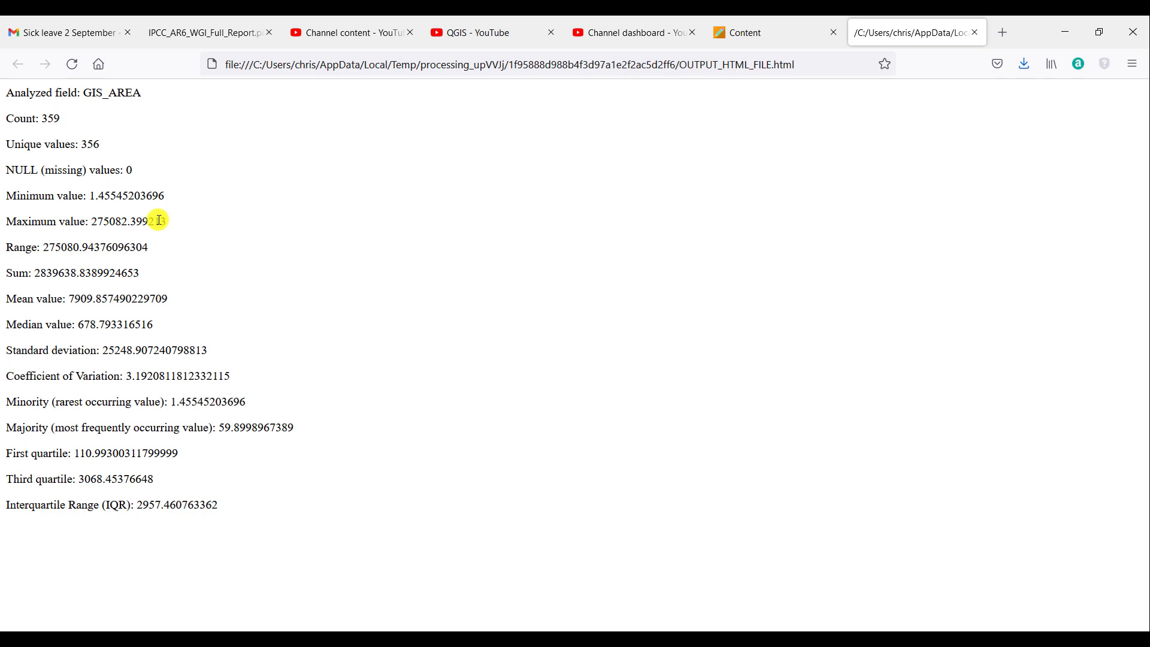
pyautogui.moveTo(135, 249)
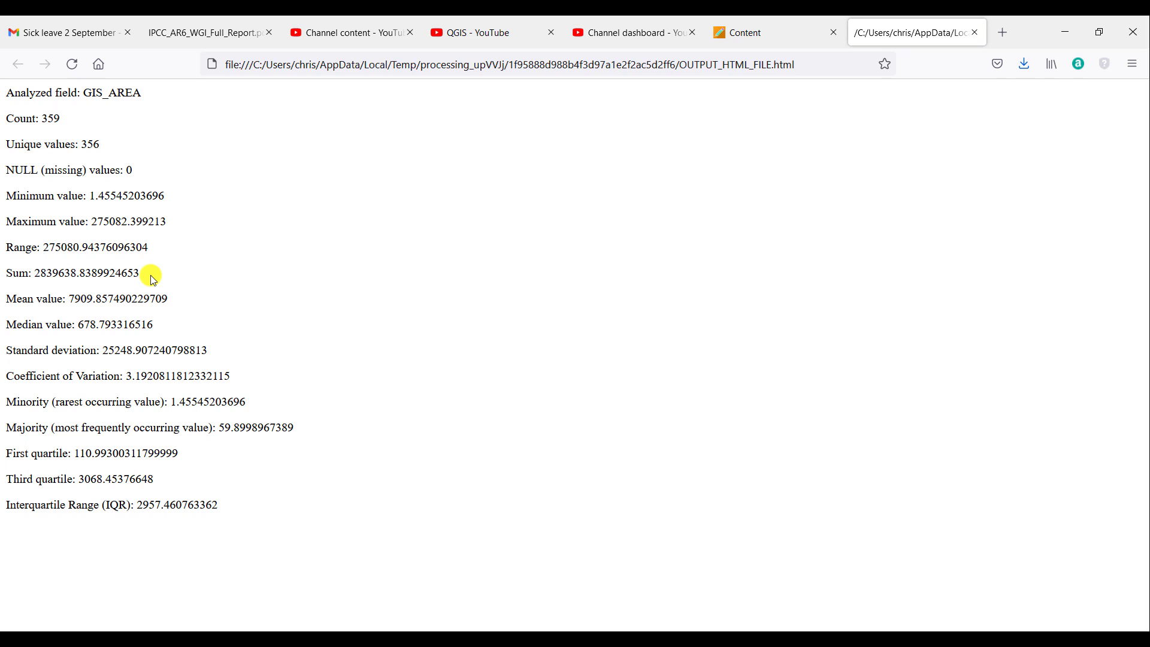
pyautogui.moveTo(166, 308)
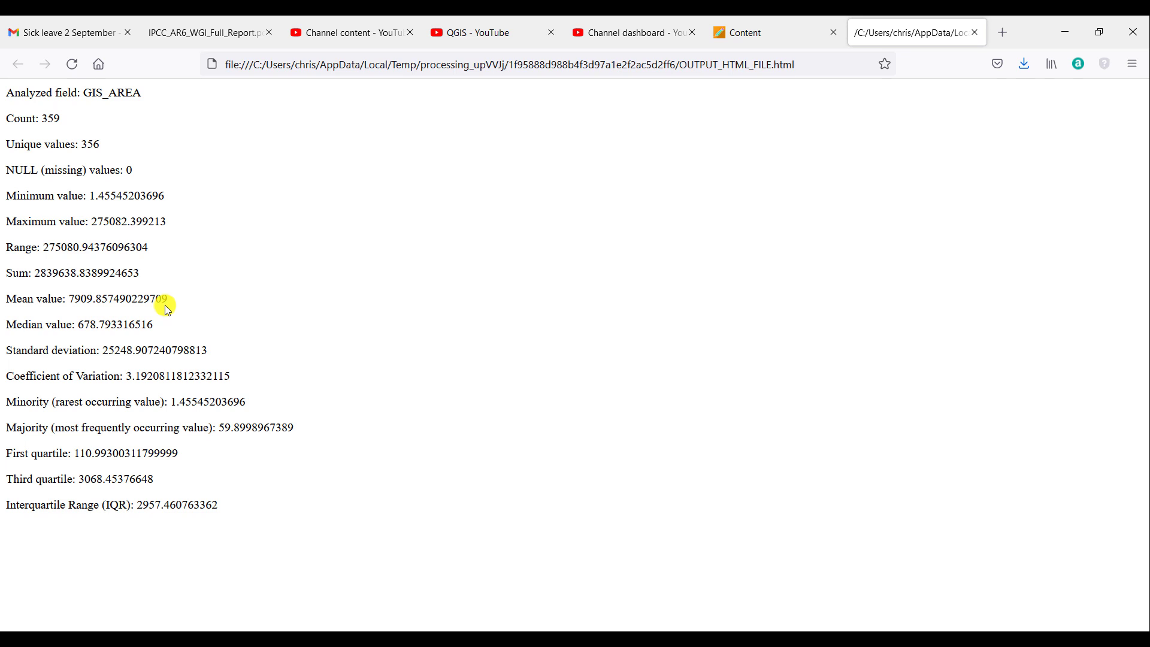
pyautogui.moveTo(189, 346)
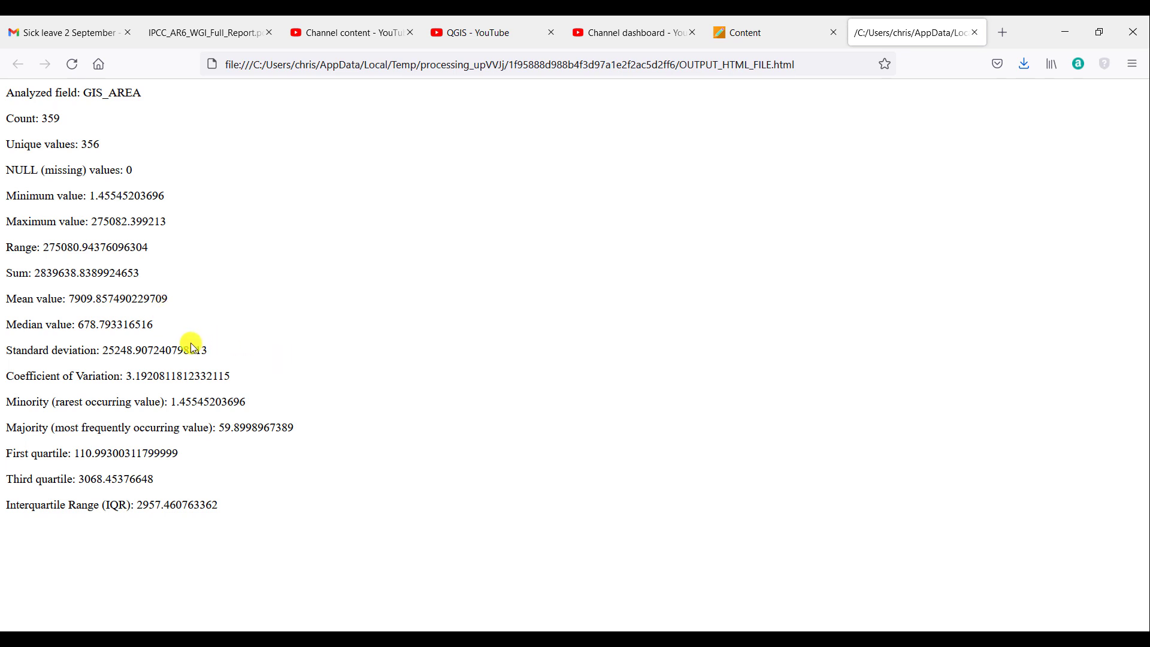
pyautogui.moveTo(185, 325)
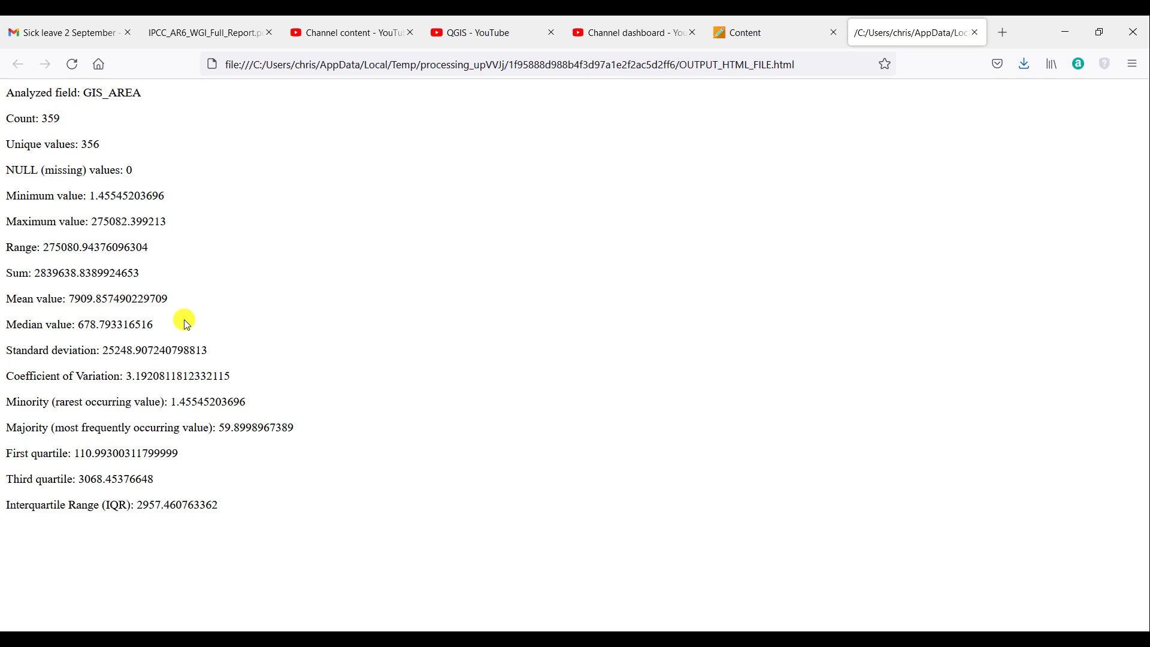
pyautogui.moveTo(201, 532)
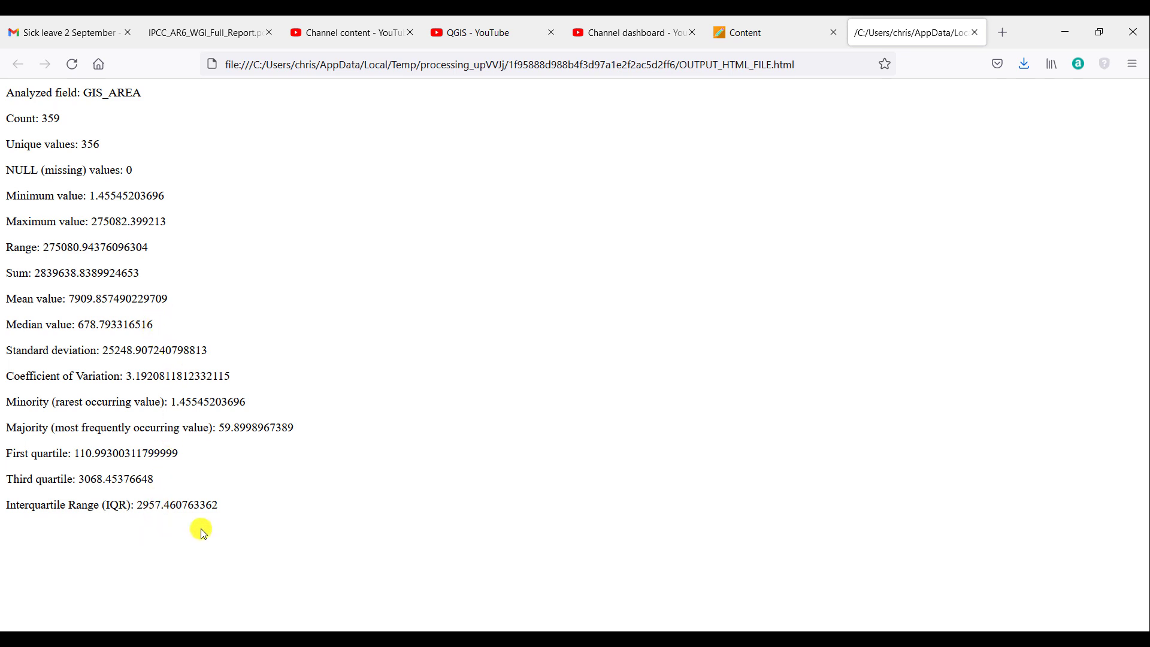
pyautogui.moveTo(290, 493)
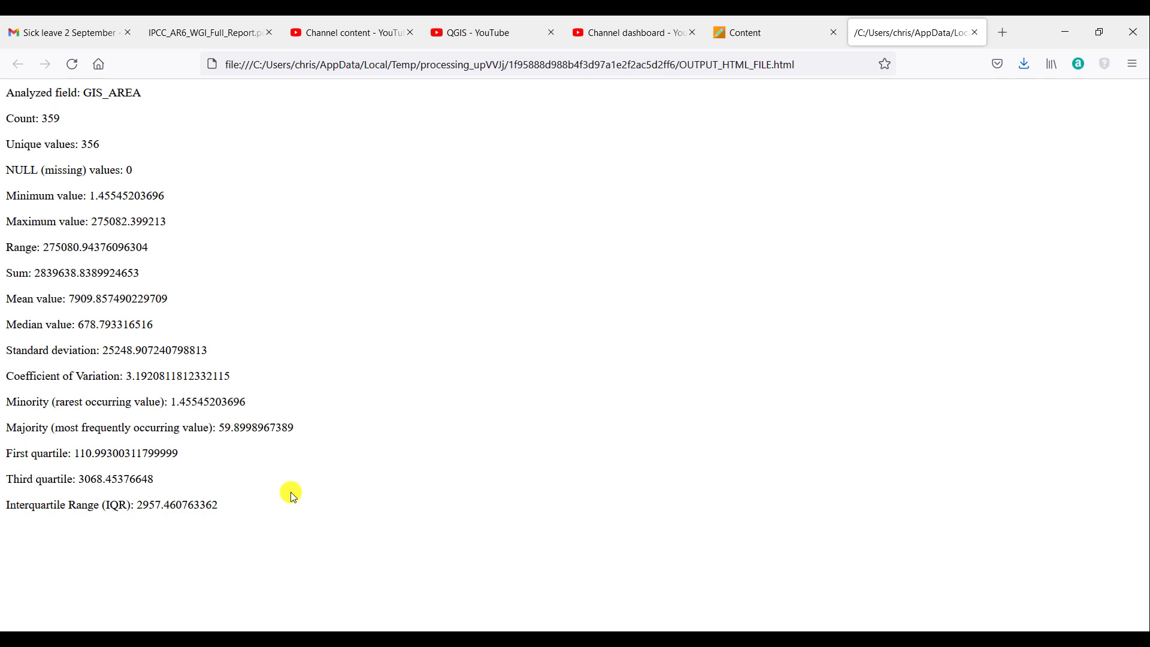
pyautogui.moveTo(391, 166)
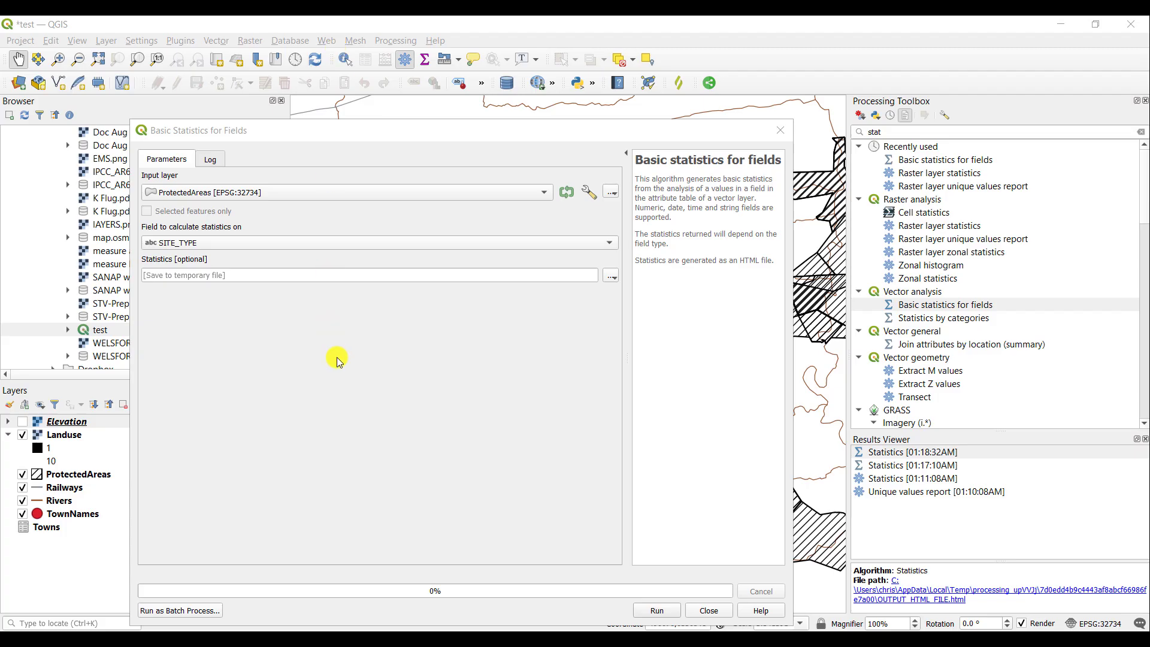
pyautogui.moveTo(258, 227)
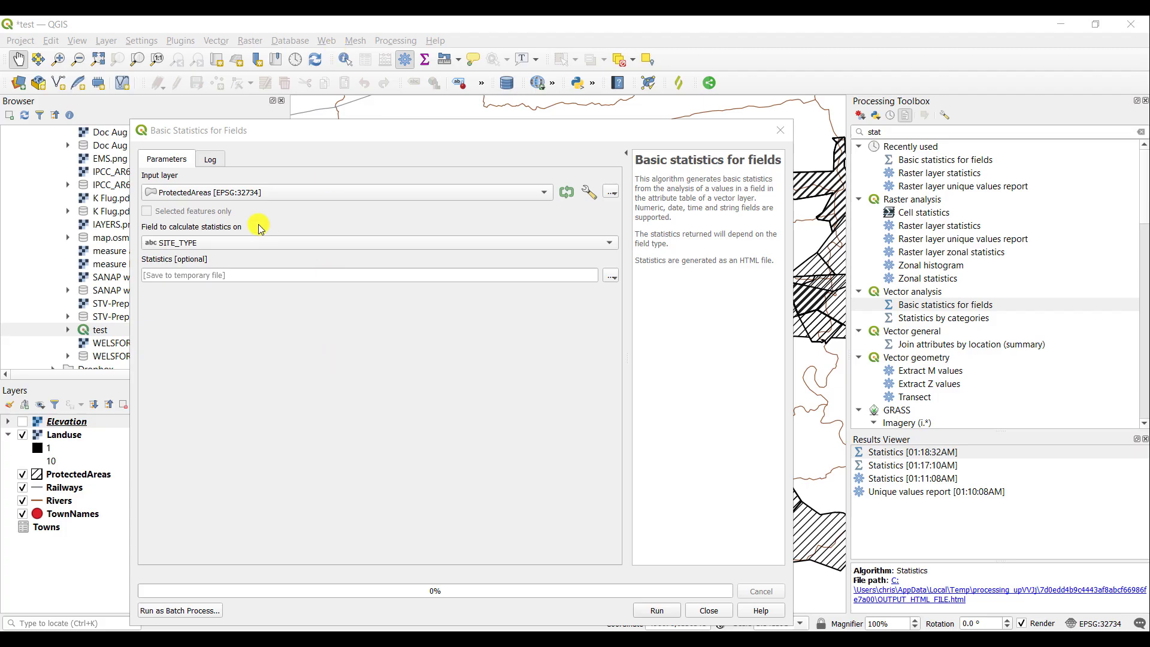
# Rerun the statistics on the SITE_TYPE field, giving 359 features with 9 unique values.
pyautogui.click(372, 242)
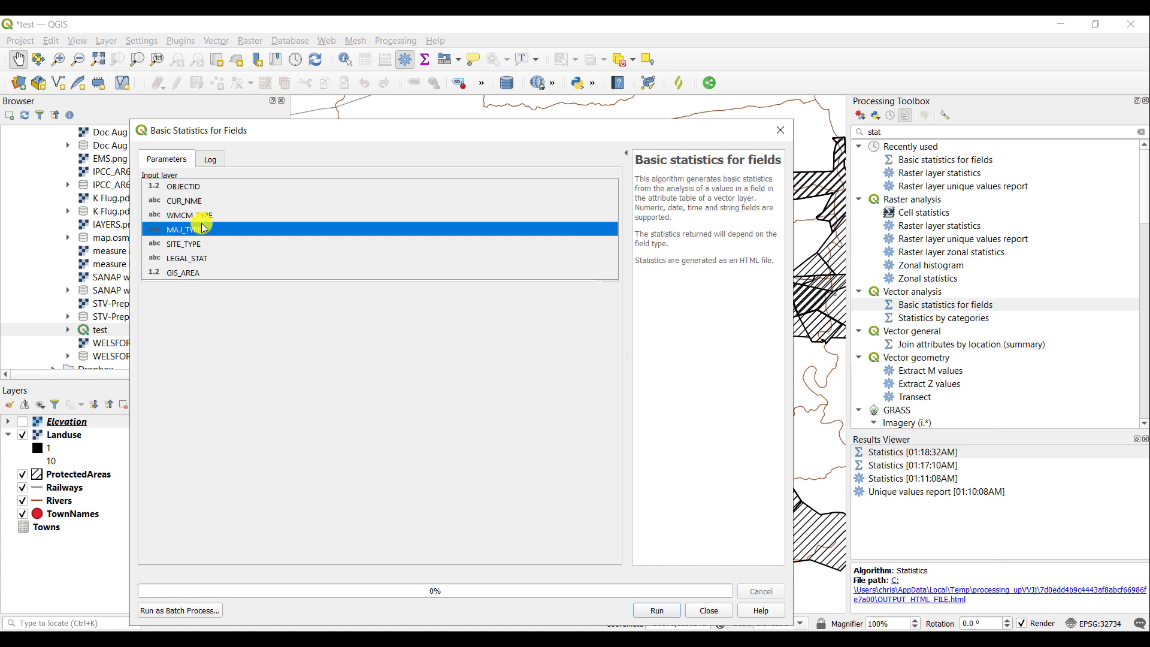
pyautogui.click(184, 272)
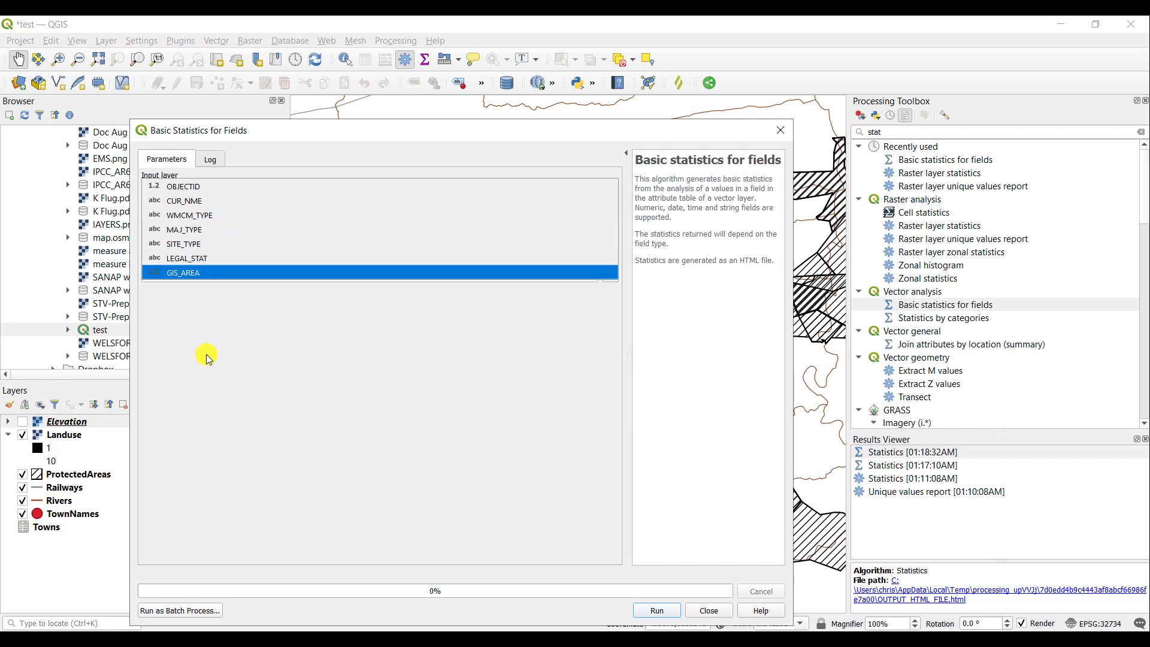
pyautogui.moveTo(213, 285)
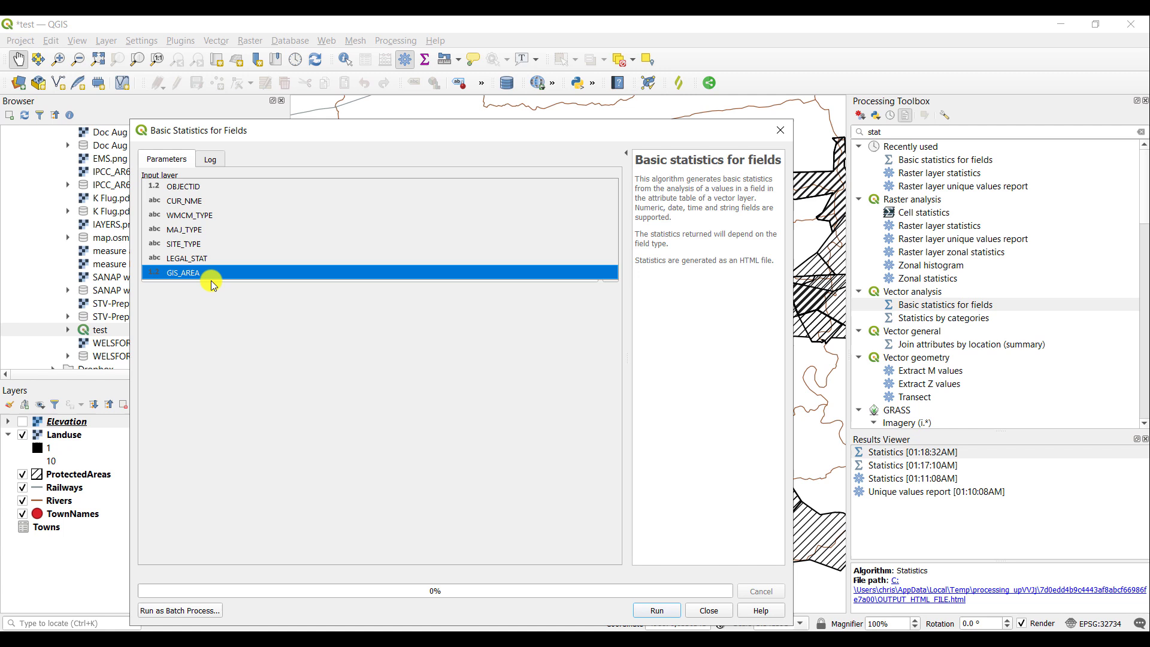
pyautogui.click(183, 243)
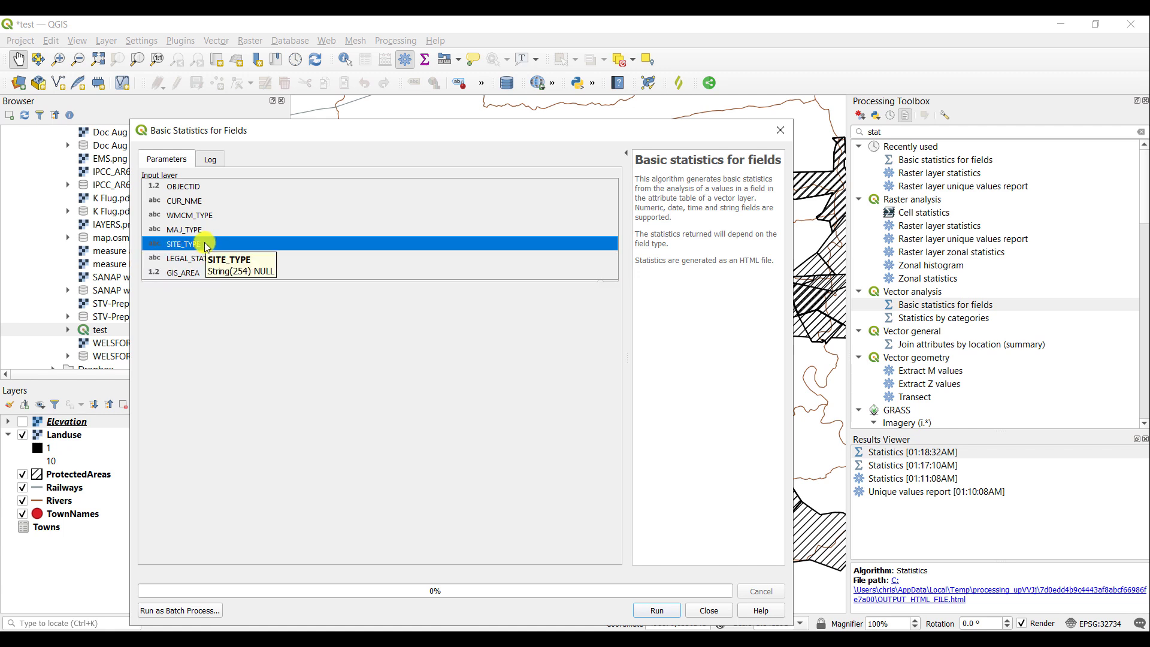
pyautogui.click(186, 244)
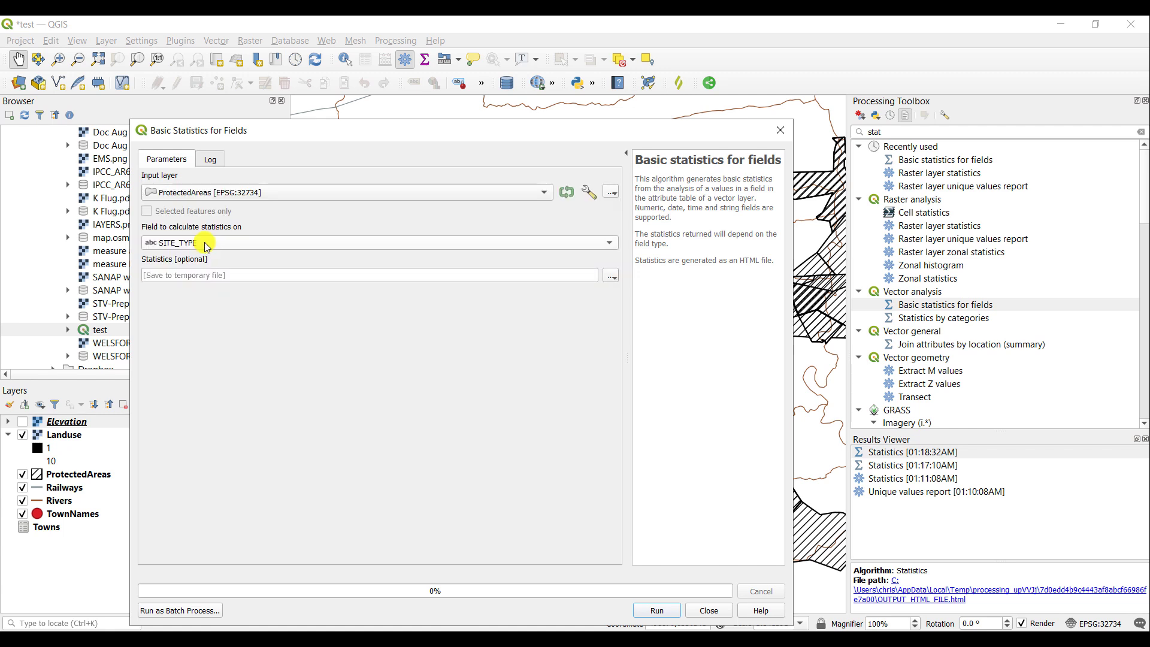
pyautogui.click(656, 610)
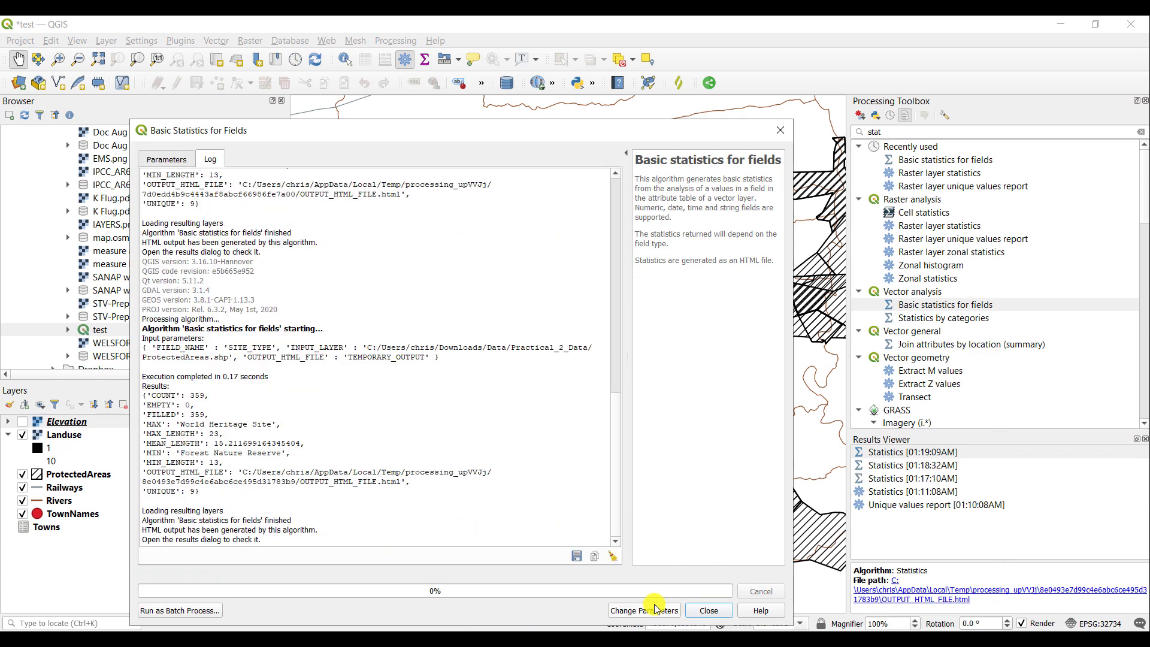
pyautogui.moveTo(259, 489)
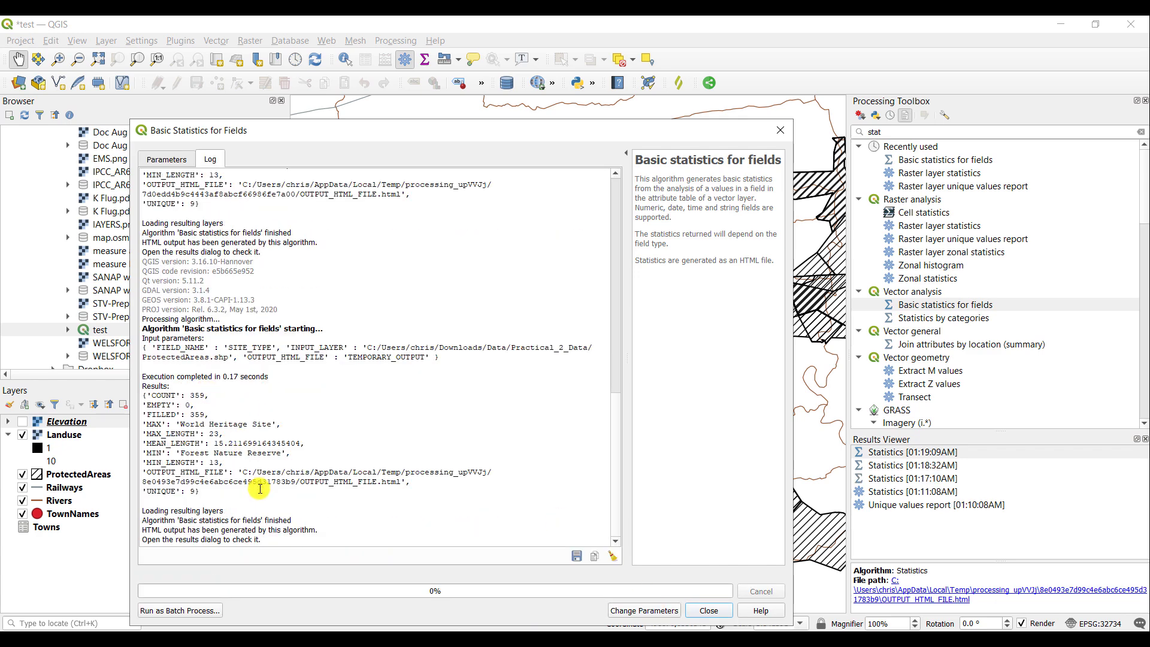
pyautogui.moveTo(200, 423)
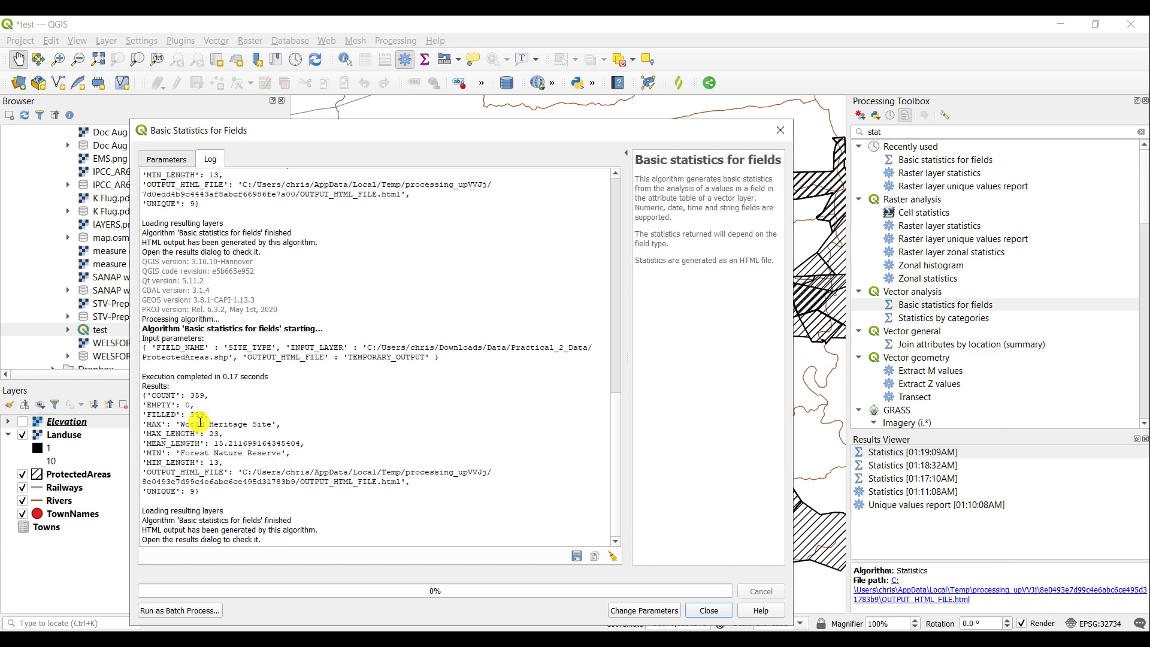
pyautogui.moveTo(299, 429)
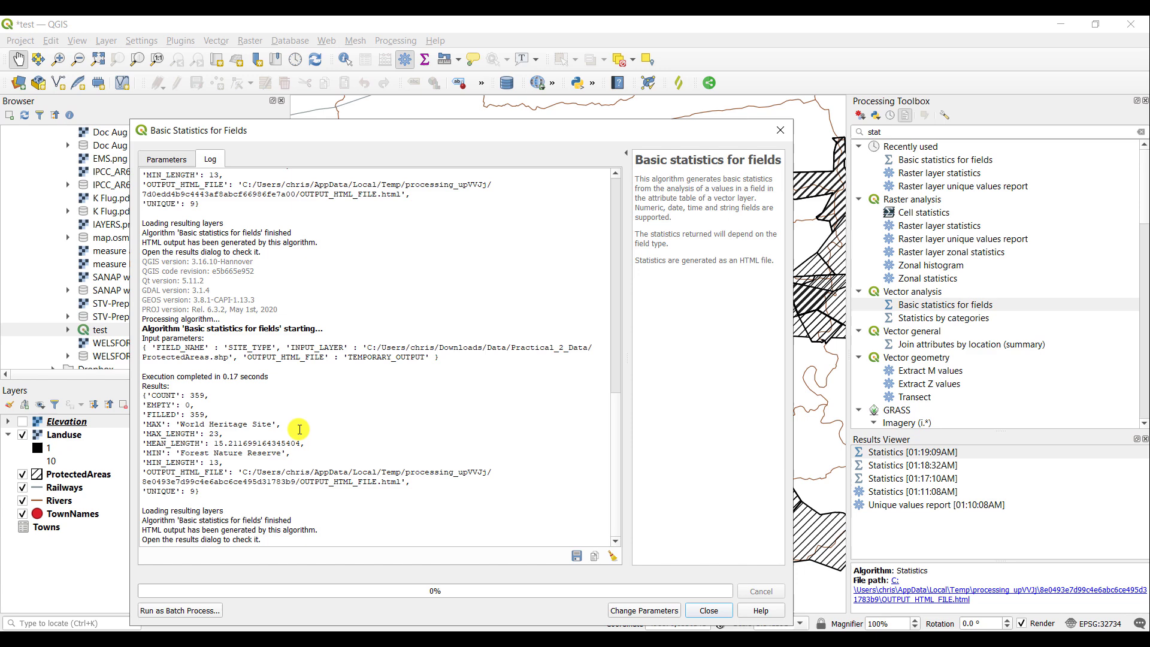
pyautogui.moveTo(662, 510)
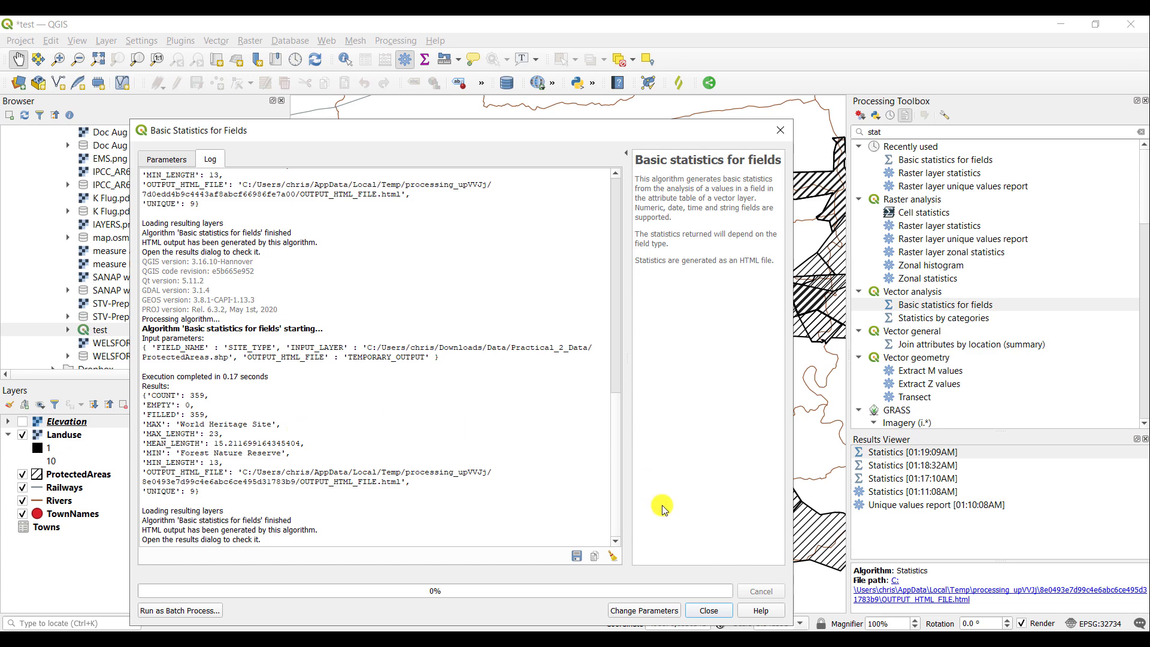